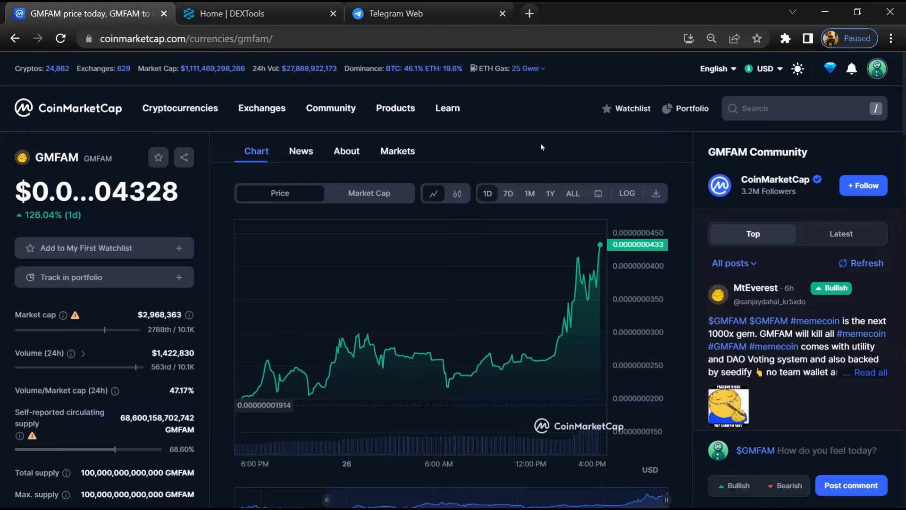
{"action": "mouse_move", "coordinate": [561, 174]}
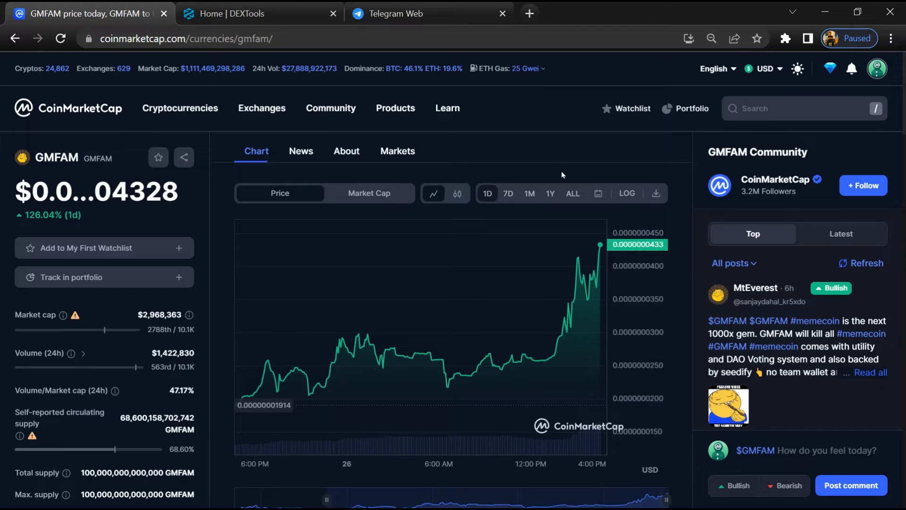
{"action": "mouse_move", "coordinate": [549, 131]}
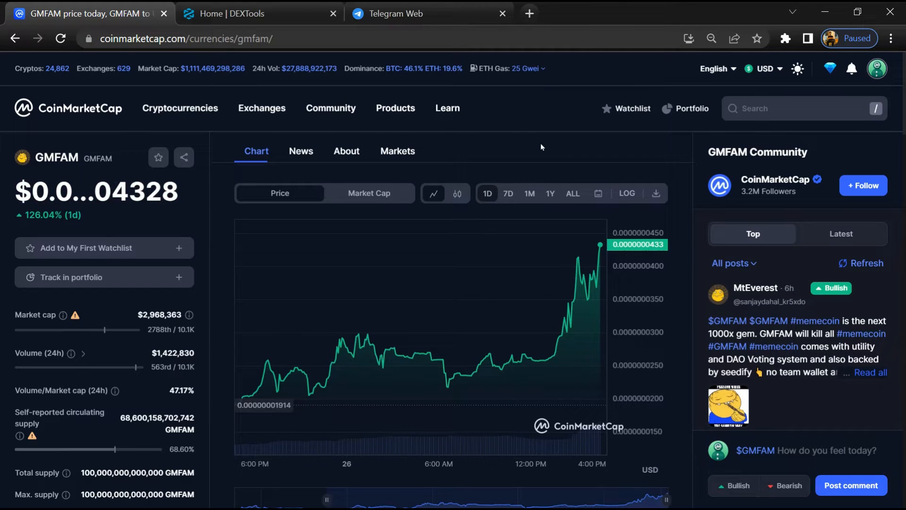
{"action": "mouse_move", "coordinate": [559, 172]}
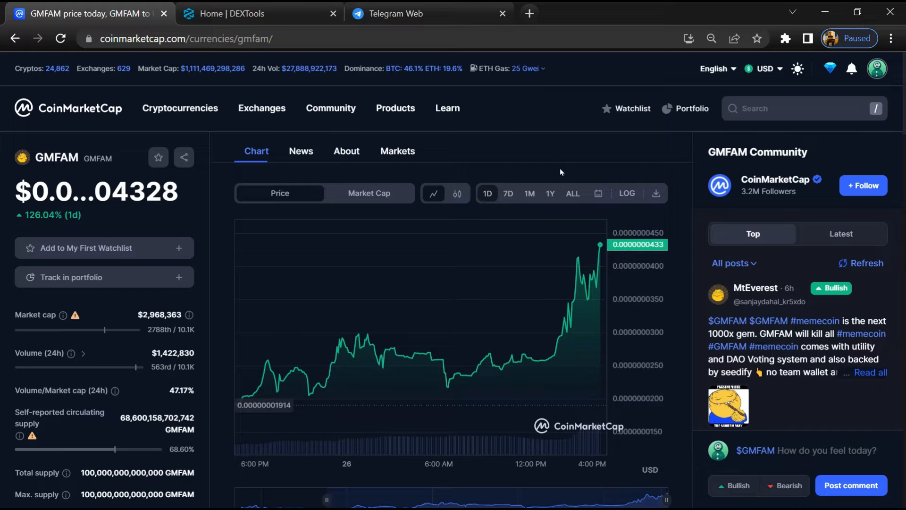
Step: Draft a bearish GMFAM community post, browse the posts and info panel, then bring up DEXTools
{"action": "left_click", "coordinate": [543, 172]}
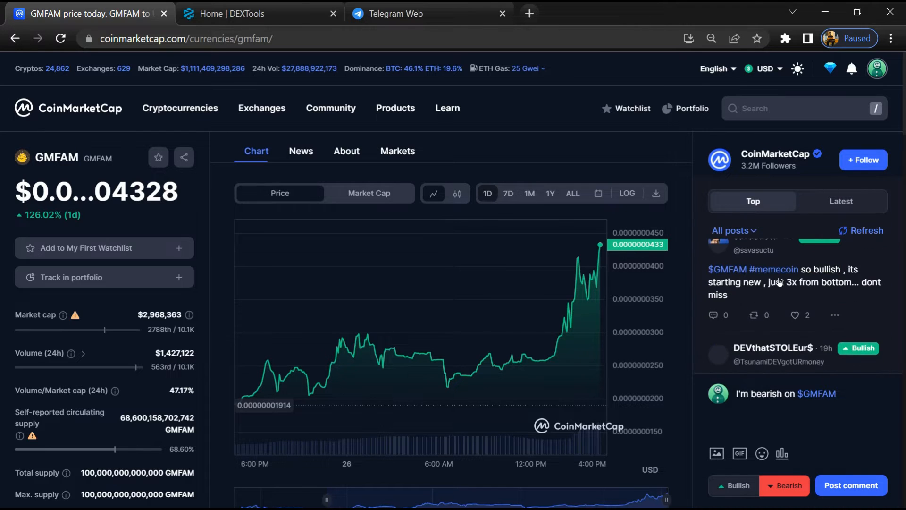
{"action": "scroll", "scroll_direction": "down", "scroll_amount": 3}
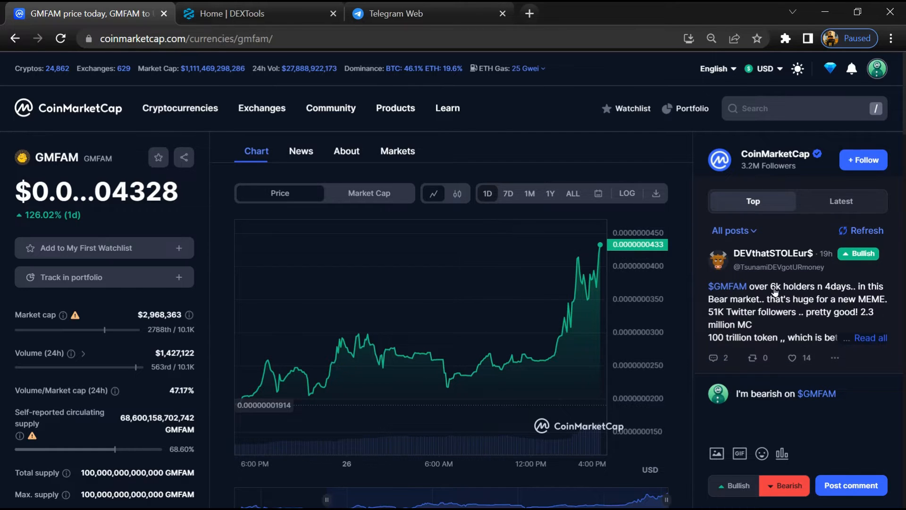
{"action": "scroll", "scroll_direction": "down", "scroll_amount": 3}
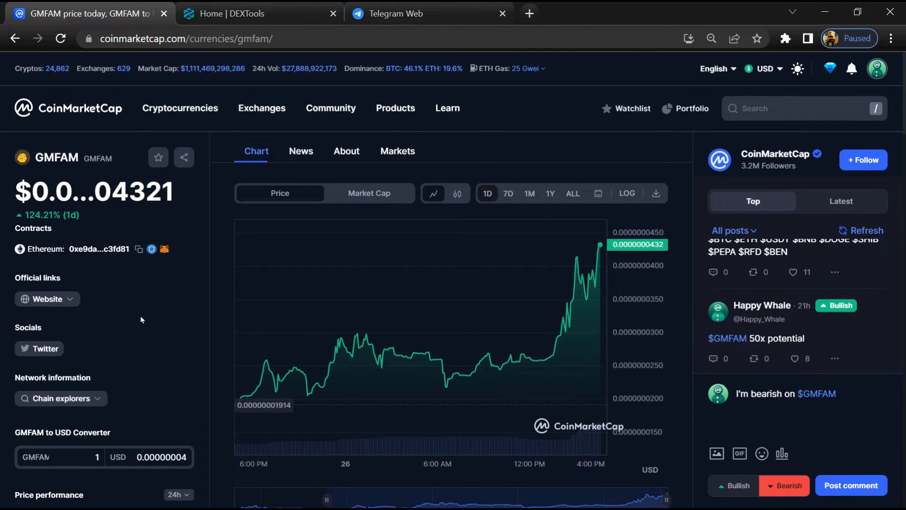
{"action": "left_click", "coordinate": [139, 249]}
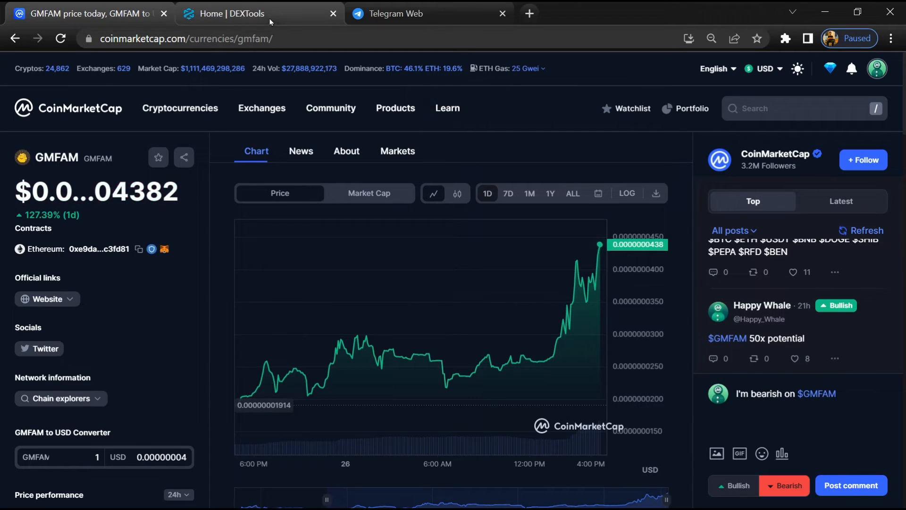
{"action": "left_click", "coordinate": [237, 13]}
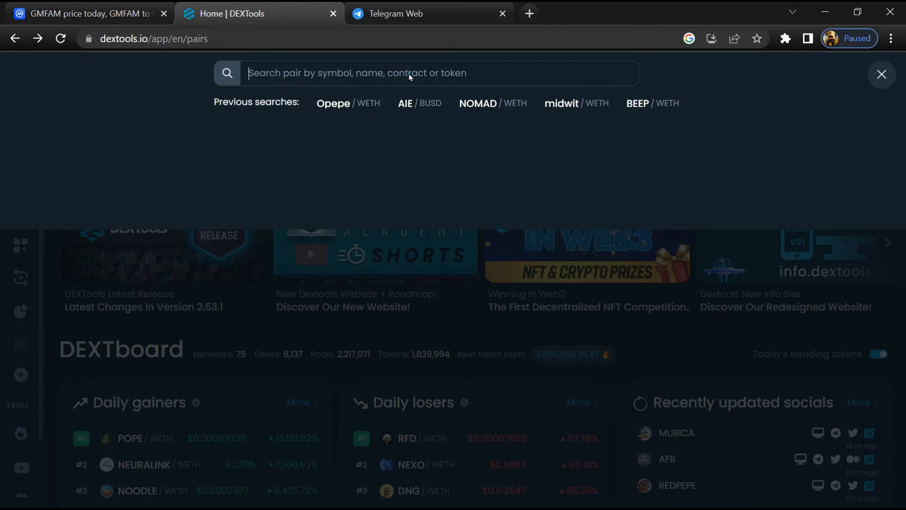
Step: Bring up the paste menu in the DEXTools pair search field for the GMFAM contract
{"action": "right_click", "coordinate": [409, 73]}
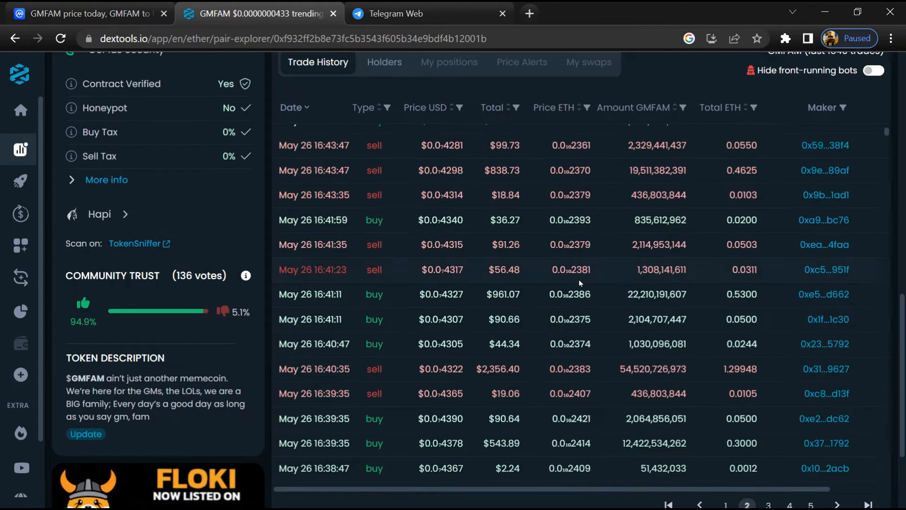
Step: Page back through older GMFAM trades on pages 3 and 4, then return to CoinMarketCap
{"action": "left_click", "coordinate": [768, 505]}
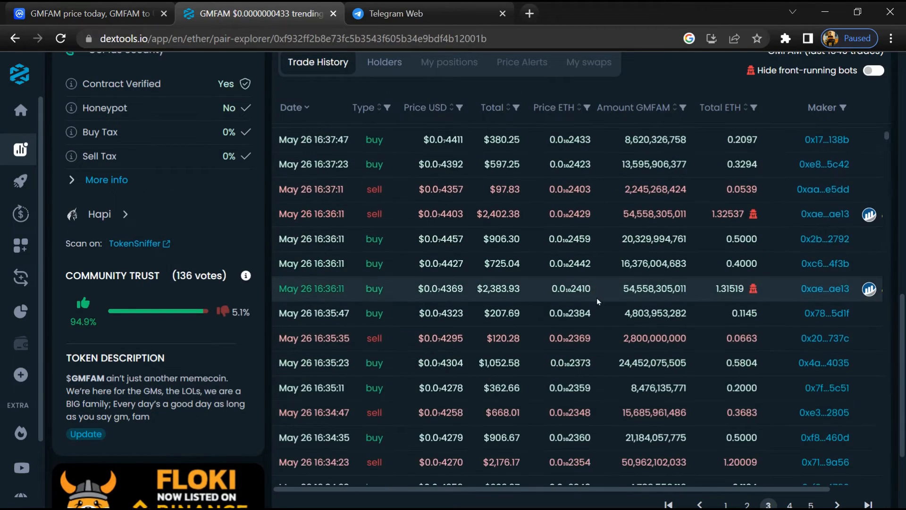
{"action": "left_click", "coordinate": [788, 505]}
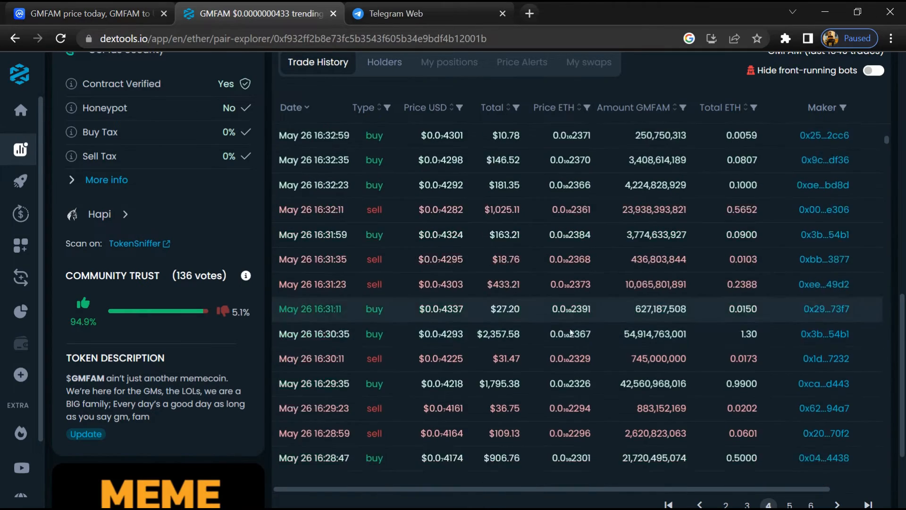
{"action": "left_click", "coordinate": [768, 505]}
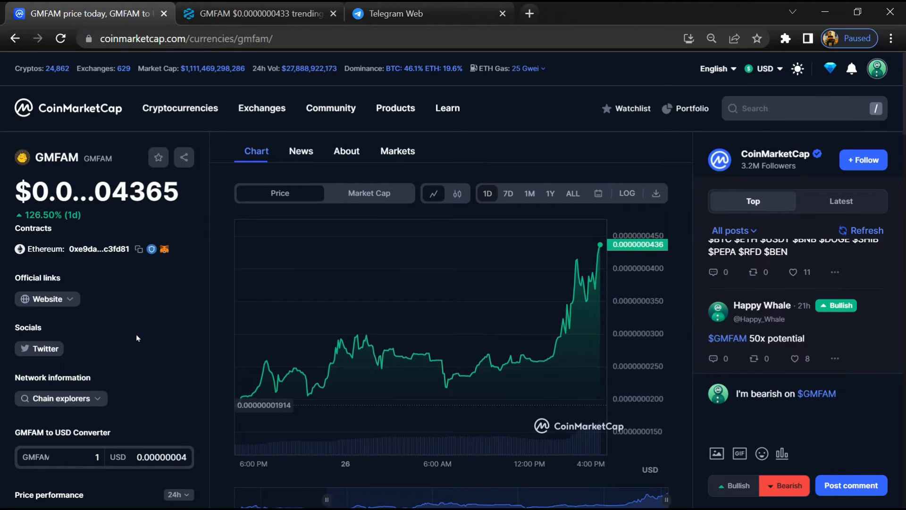
{"action": "mouse_move", "coordinate": [272, 373]}
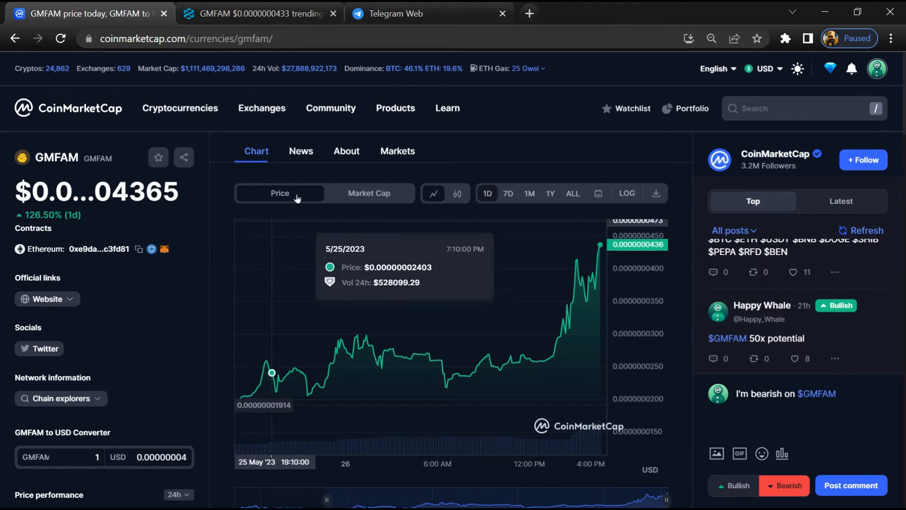
Step: Show GMFAM's Markets list with its single Uniswap v2 WETH/GMFAM pair, after briefly revisiting Chart
{"action": "left_click", "coordinate": [397, 151]}
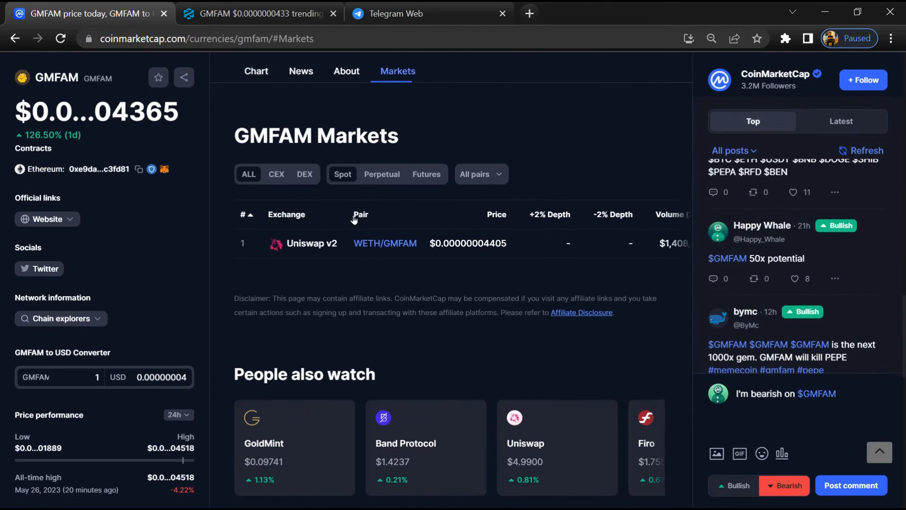
{"action": "left_click", "coordinate": [60, 39]}
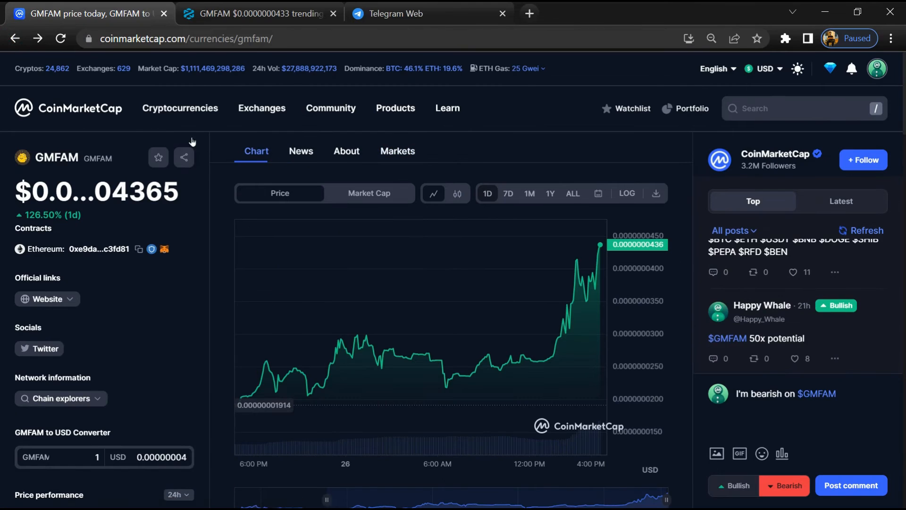
{"action": "left_click", "coordinate": [397, 151]}
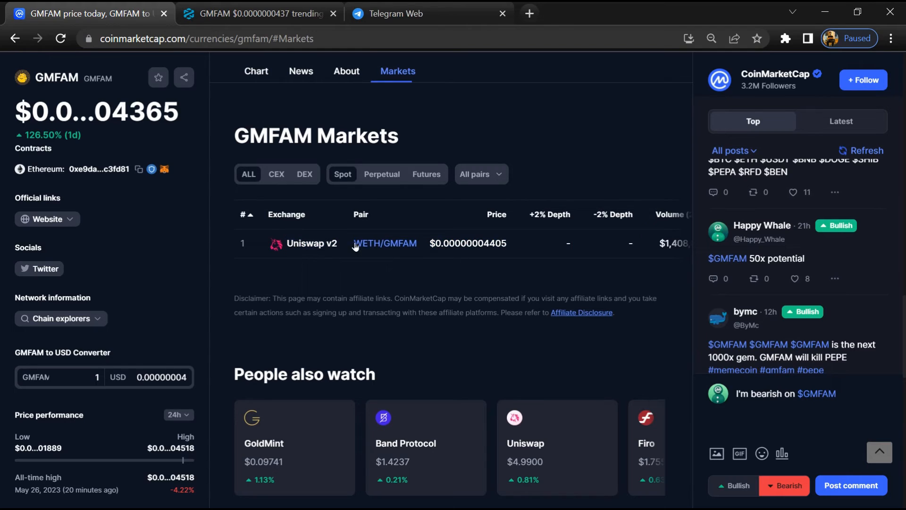
{"action": "mouse_move", "coordinate": [76, 169]}
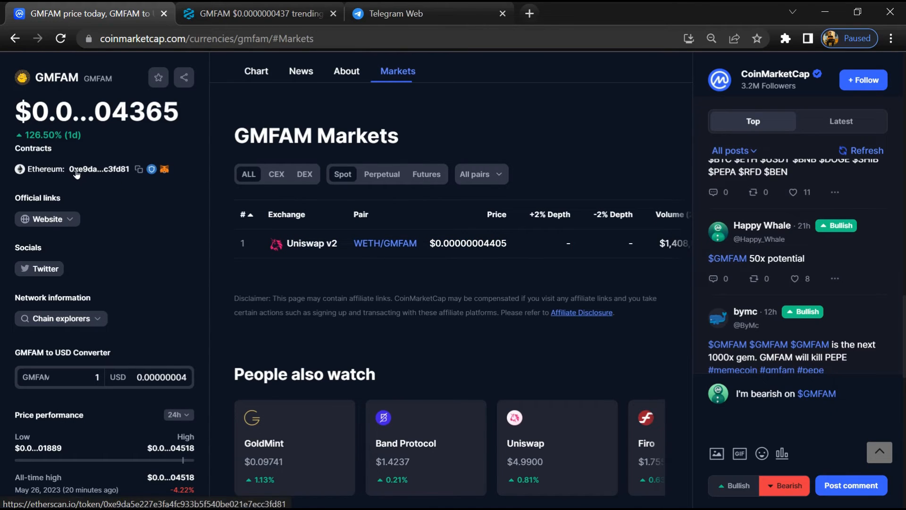
Step: Open the GMFAM contract on Etherscan and highlight its 7,177 holders count
{"action": "left_click", "coordinate": [96, 169]}
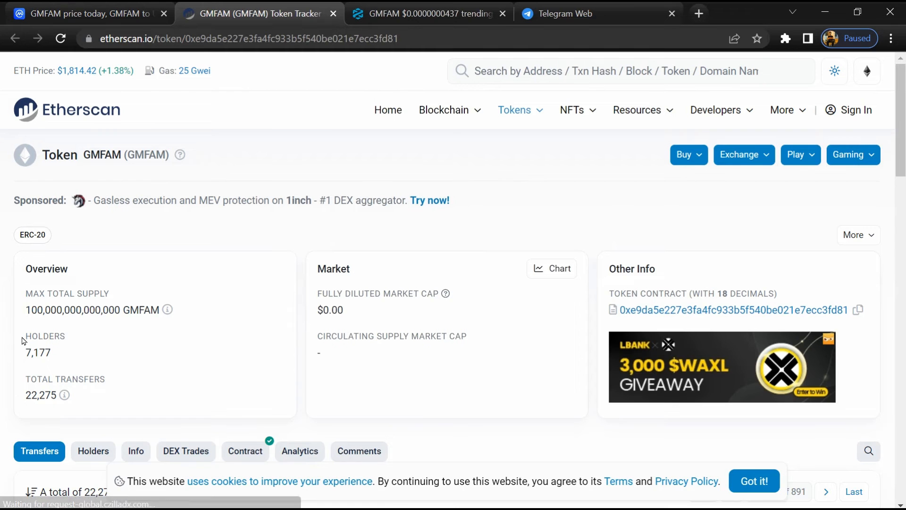
{"action": "left_click_drag", "start_coordinate": [25, 336], "coordinate": [51, 358]}
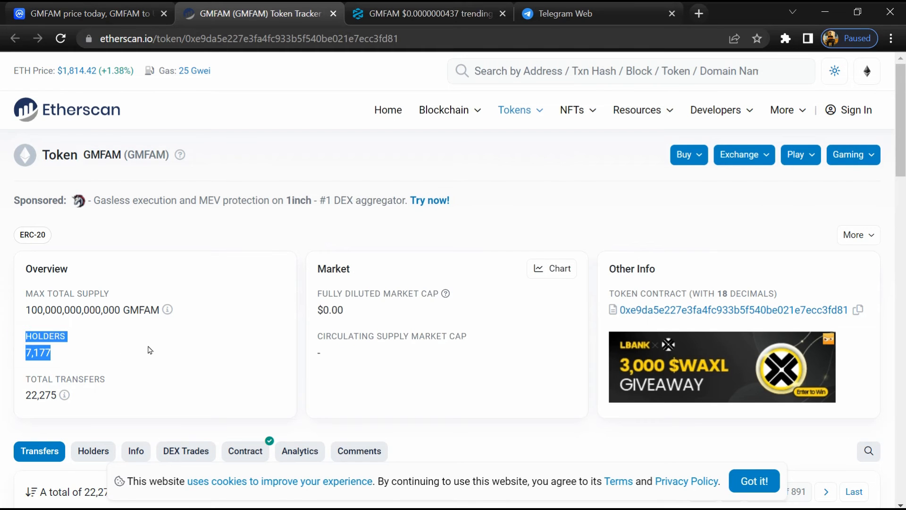
{"action": "scroll", "scroll_direction": "down", "scroll_amount": 3}
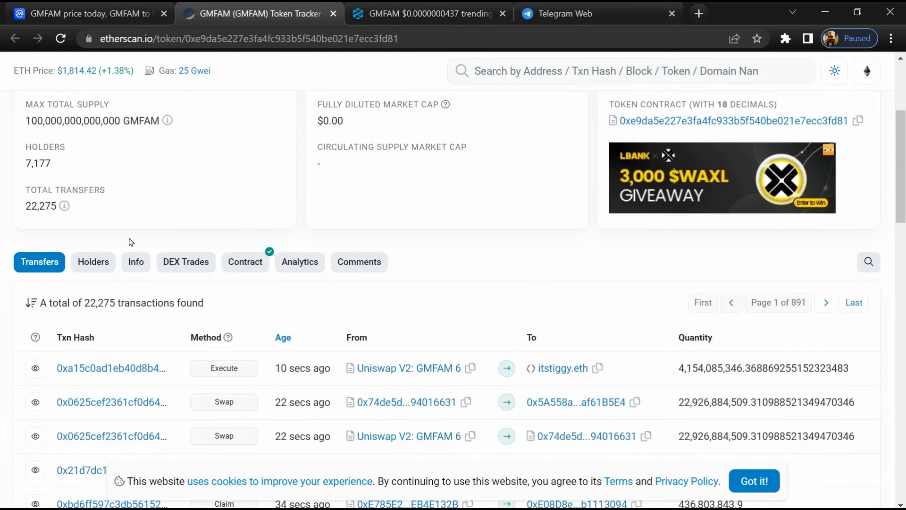
Step: Browse GMFAM's holder rankings, topped by a 19.695% address and Uniswap V2 at 5.40%
{"action": "left_click", "coordinate": [93, 262]}
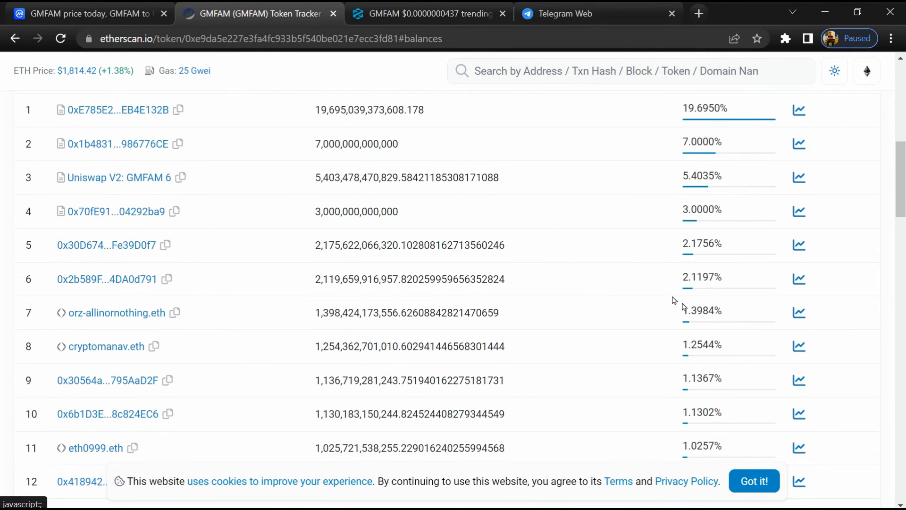
{"action": "scroll", "scroll_direction": "down", "scroll_amount": 3}
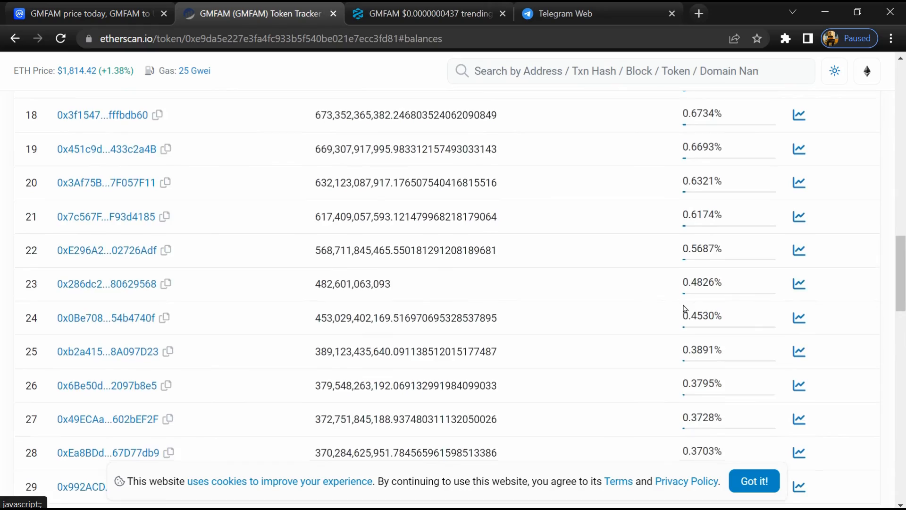
{"action": "scroll", "scroll_direction": "down", "scroll_amount": 3}
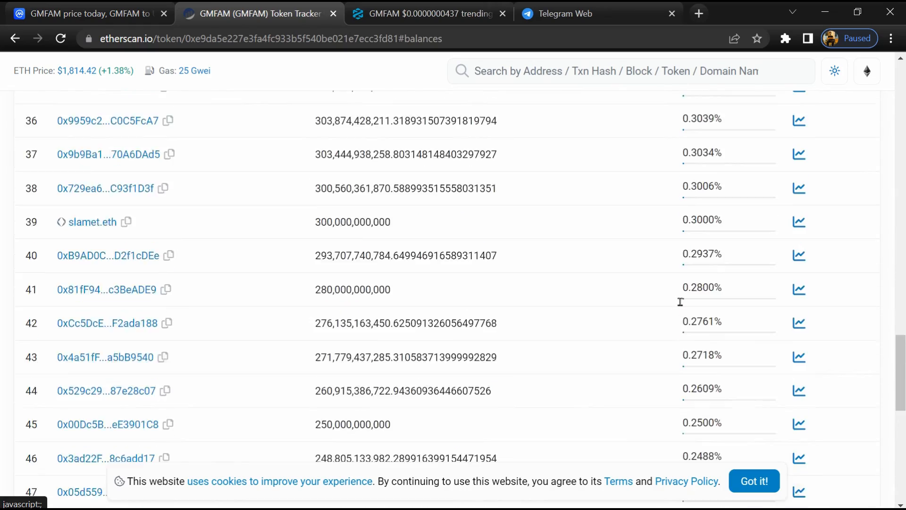
{"action": "scroll", "scroll_direction": "up", "scroll_amount": 3}
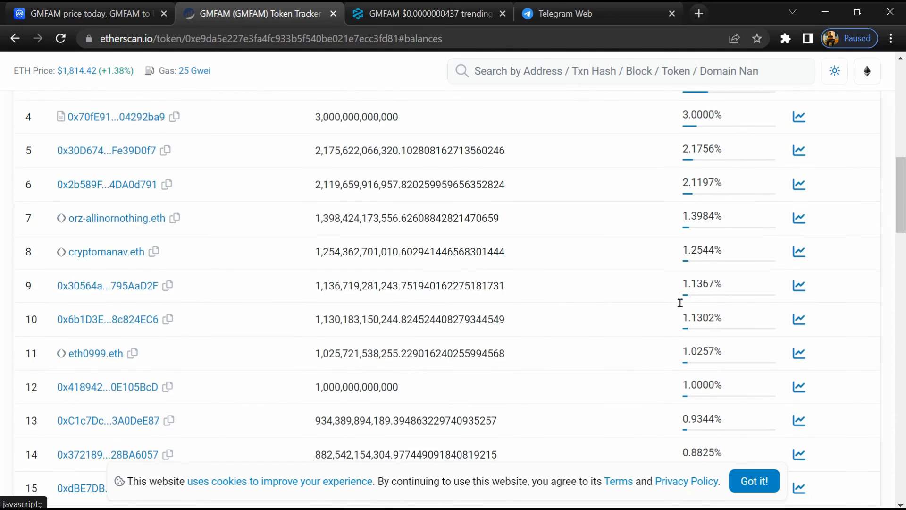
{"action": "scroll", "scroll_direction": "up", "scroll_amount": 3}
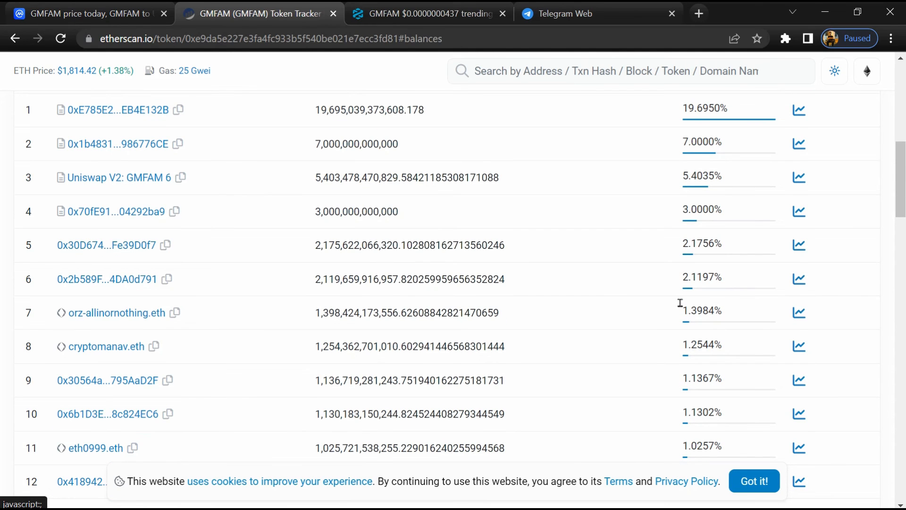